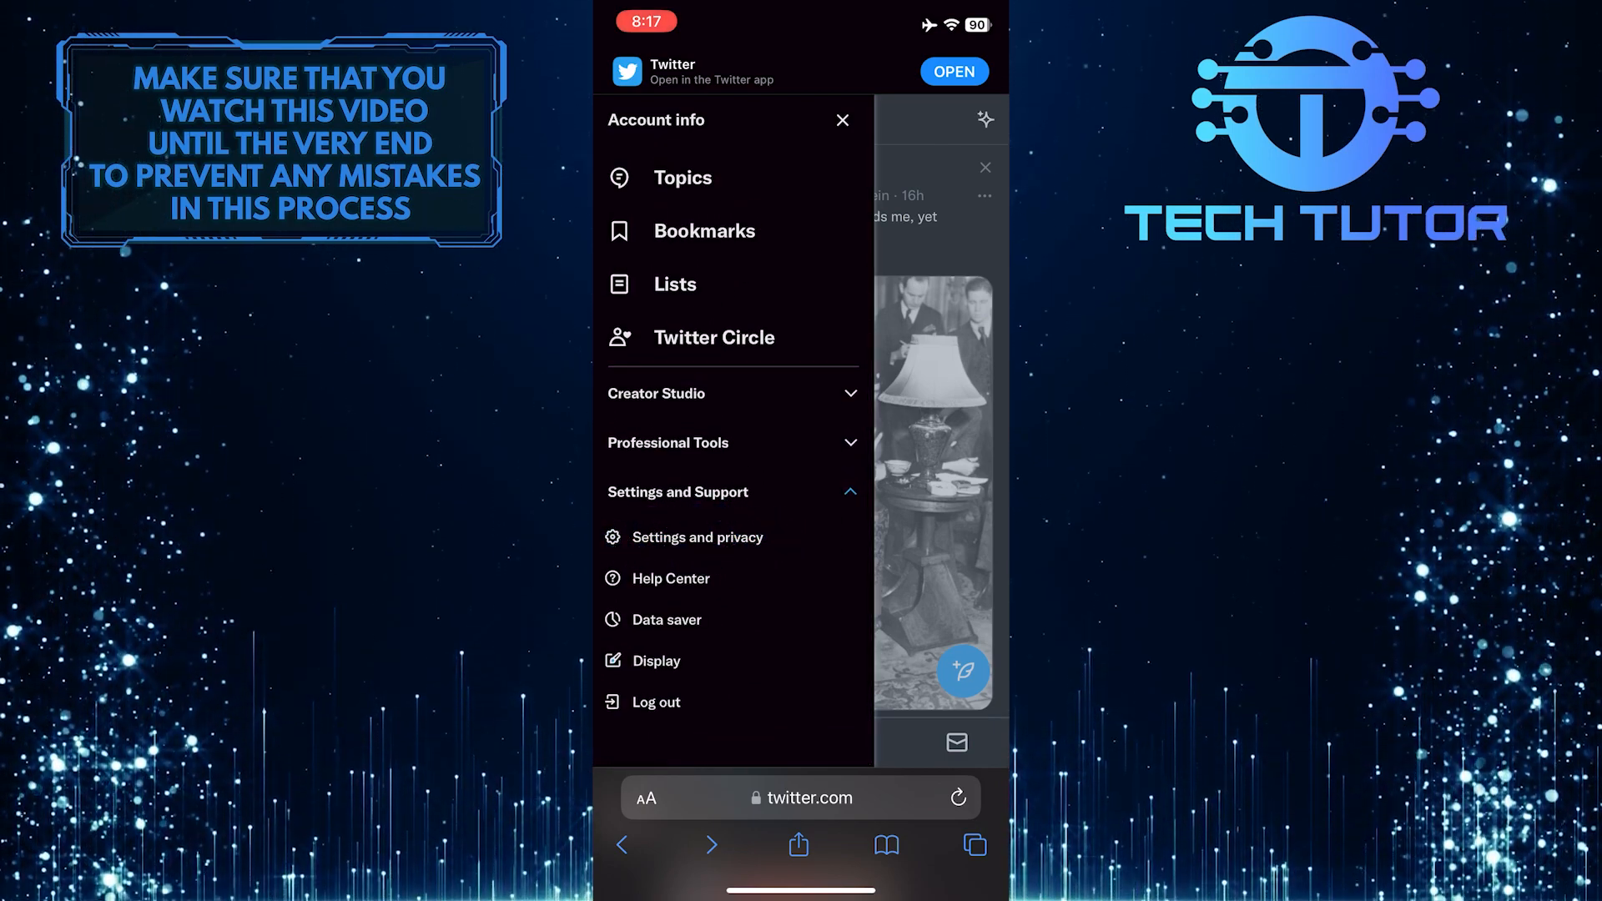
# - Go to Settings and privacy from the side menu's Settings and Support section
pyautogui.click(697, 538)
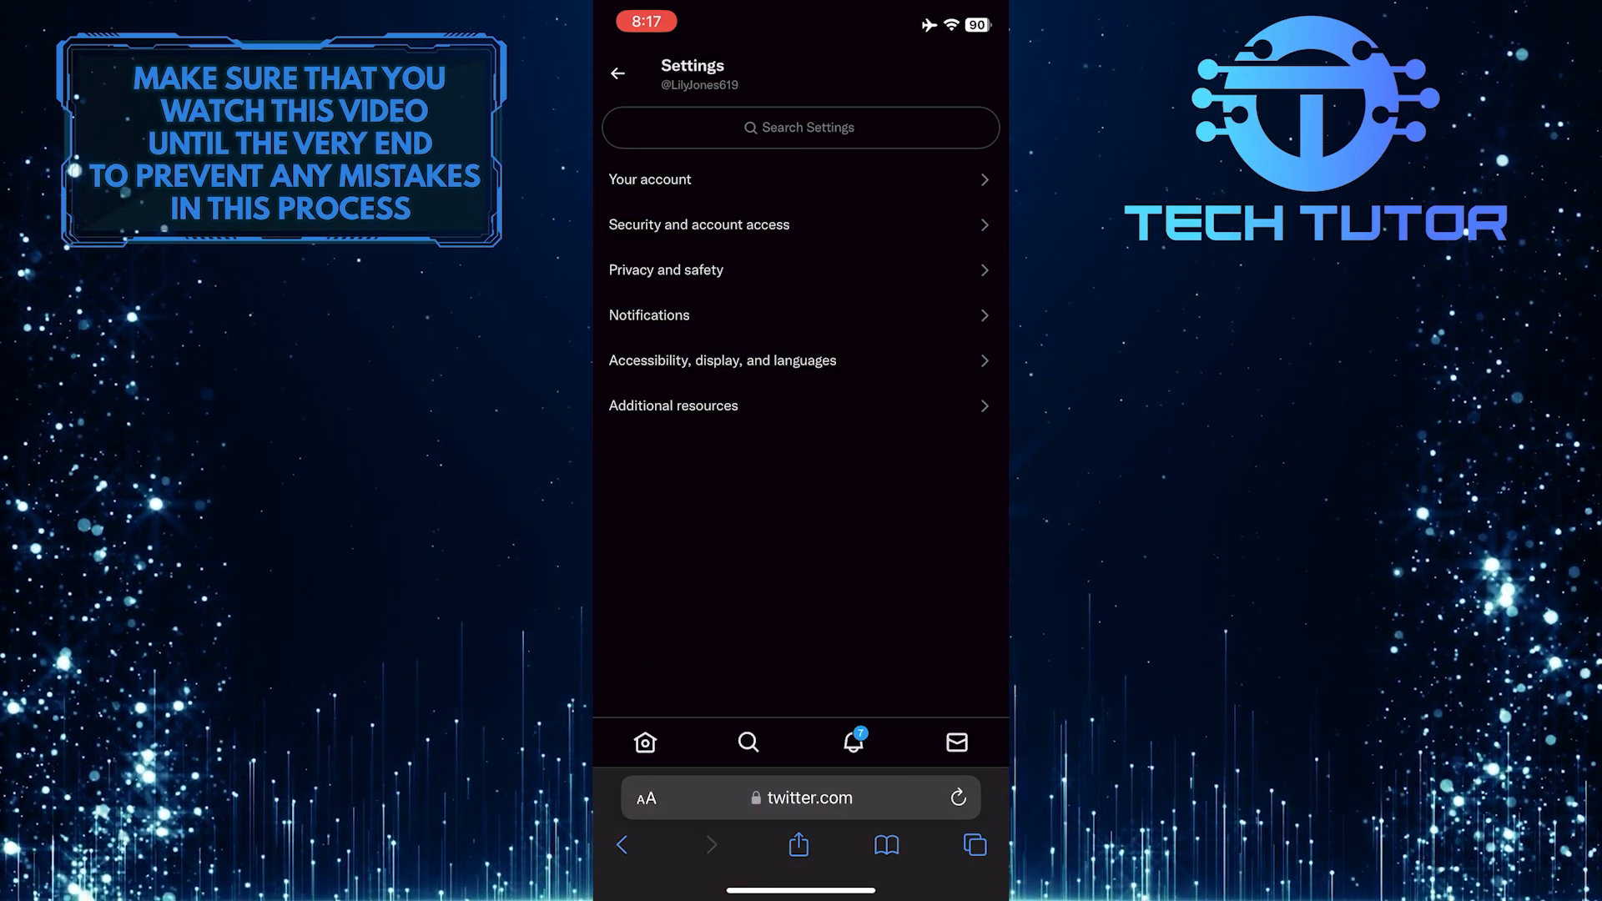
pyautogui.click(664, 271)
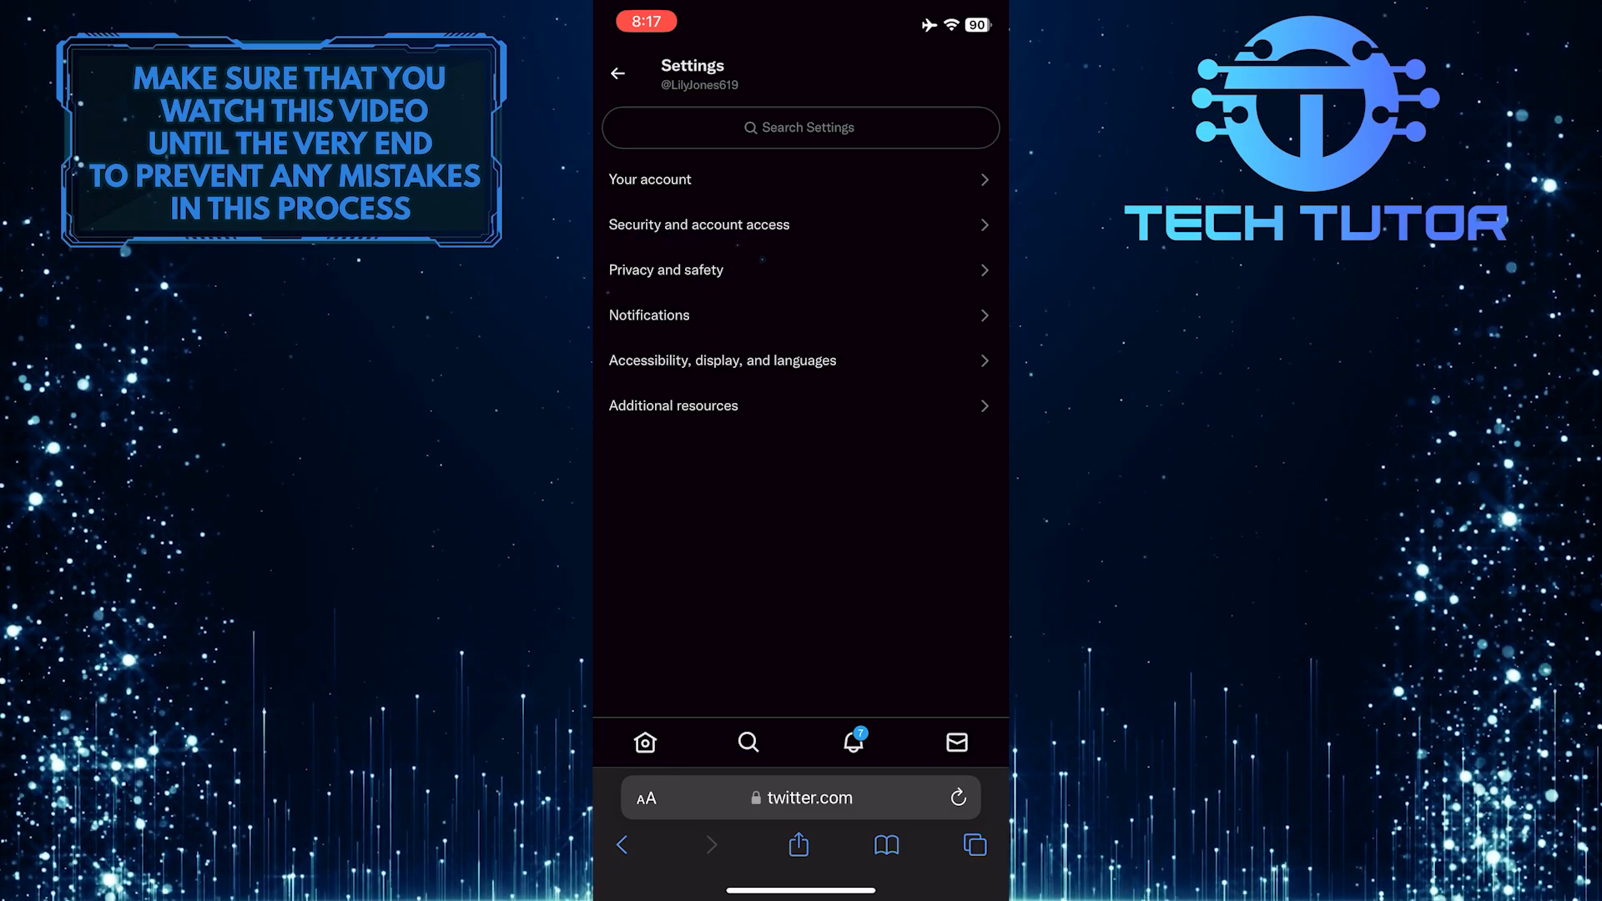
# - Reach the Content you see page under Privacy and safety
pyautogui.click(665, 270)
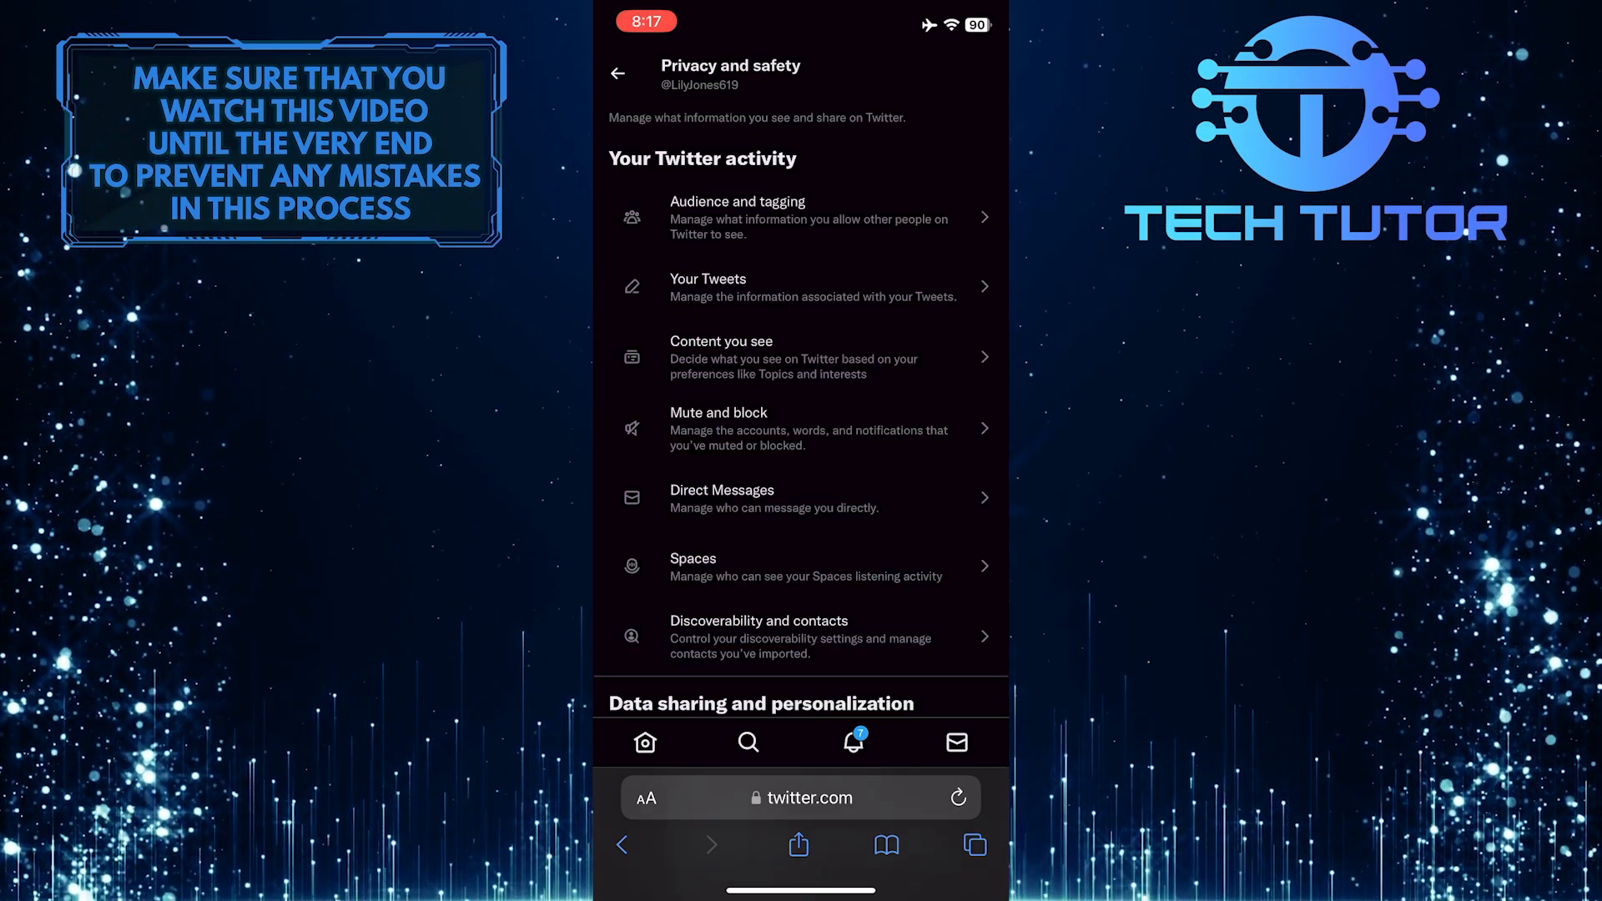
pyautogui.click(721, 357)
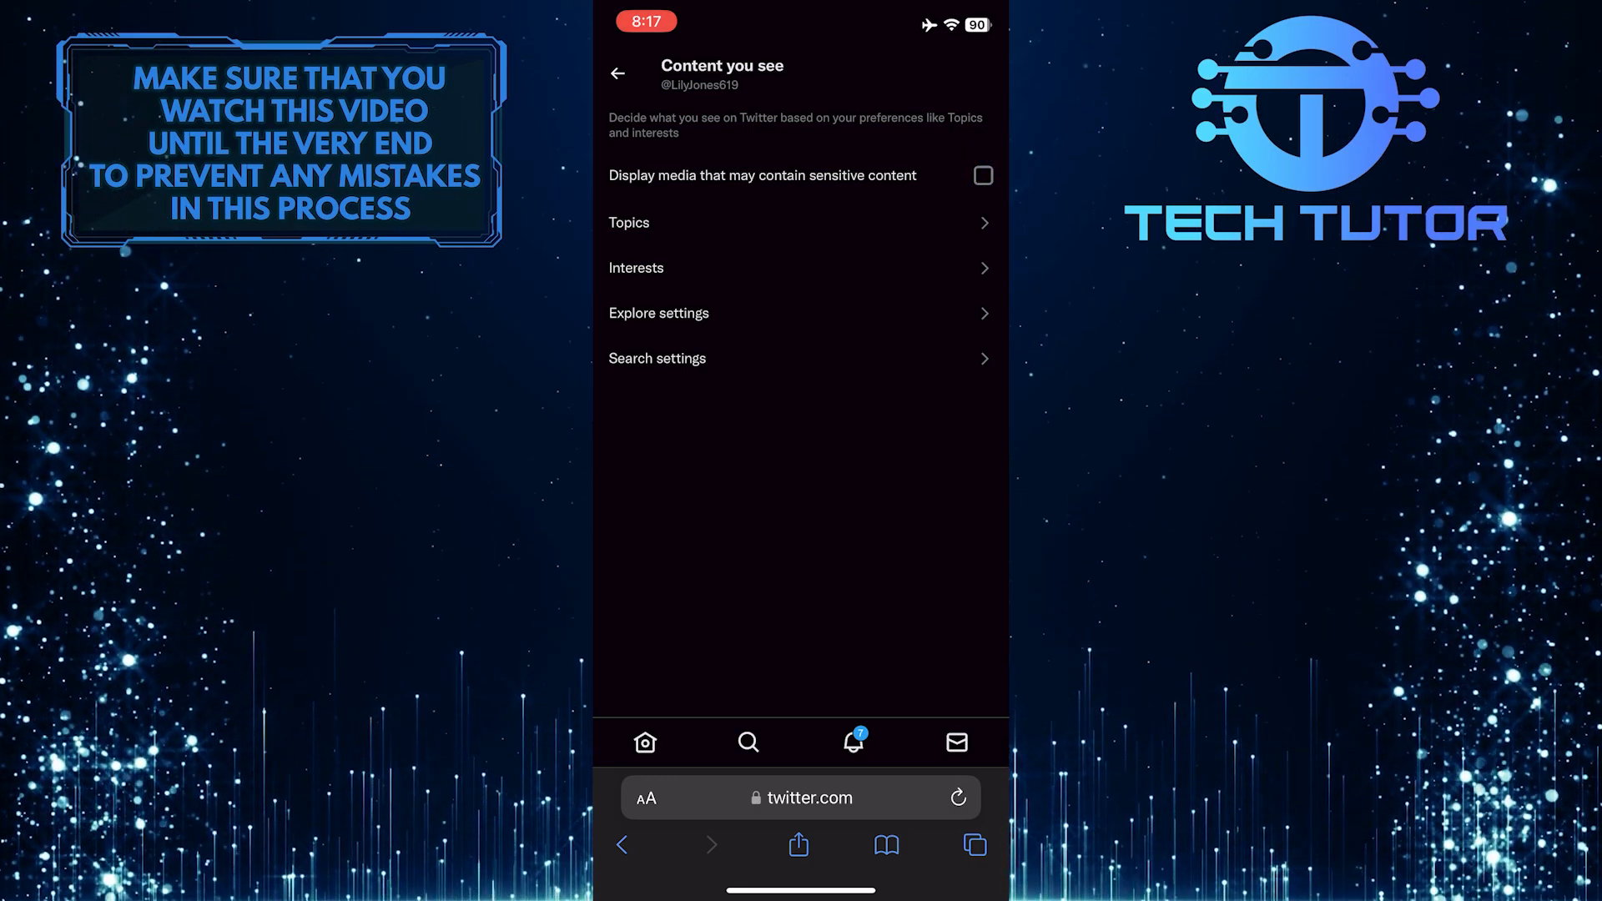
# - Enable 'Display media that may contain sensitive content' and go to Search settings
pyautogui.click(983, 175)
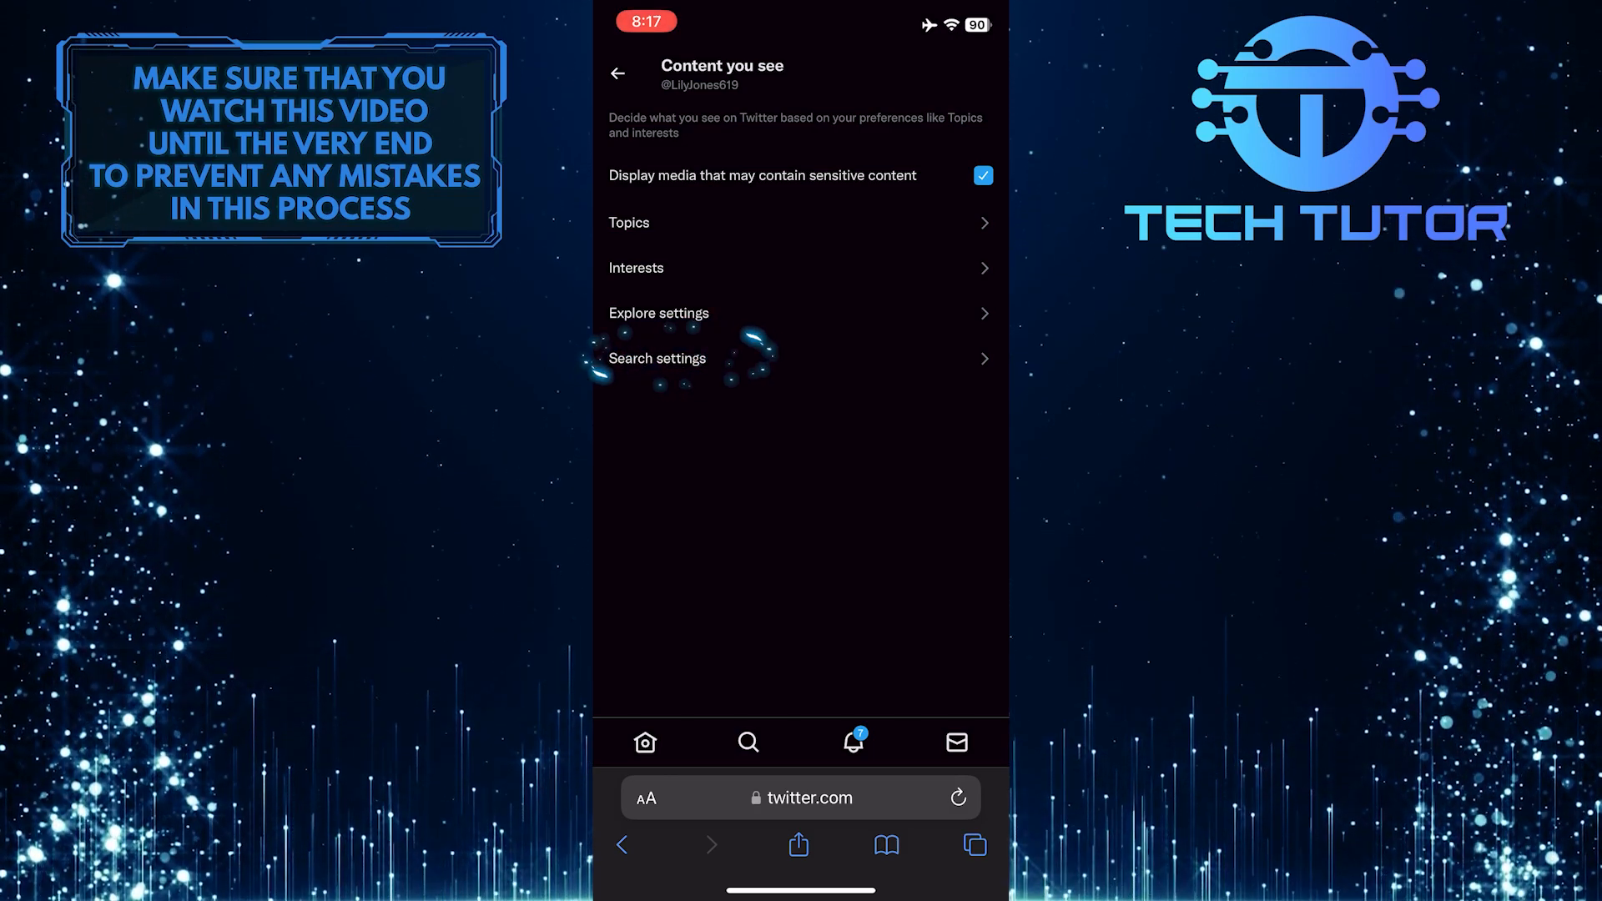
pyautogui.click(657, 357)
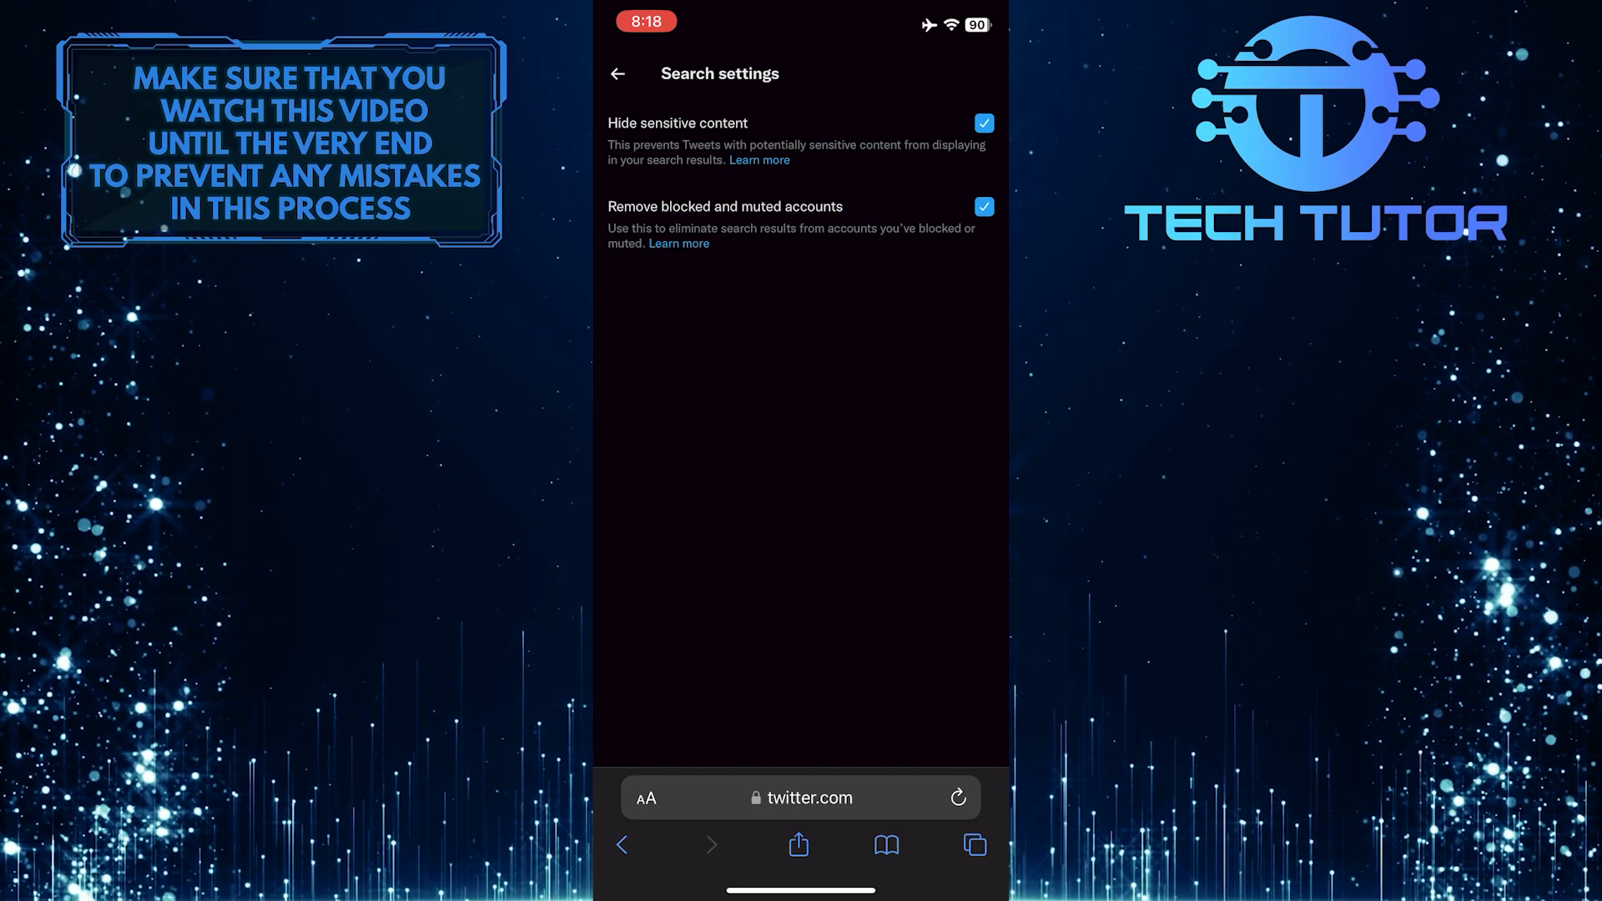
# - Turn off 'Hide sensitive content' in search and return to Privacy and safety
pyautogui.click(985, 123)
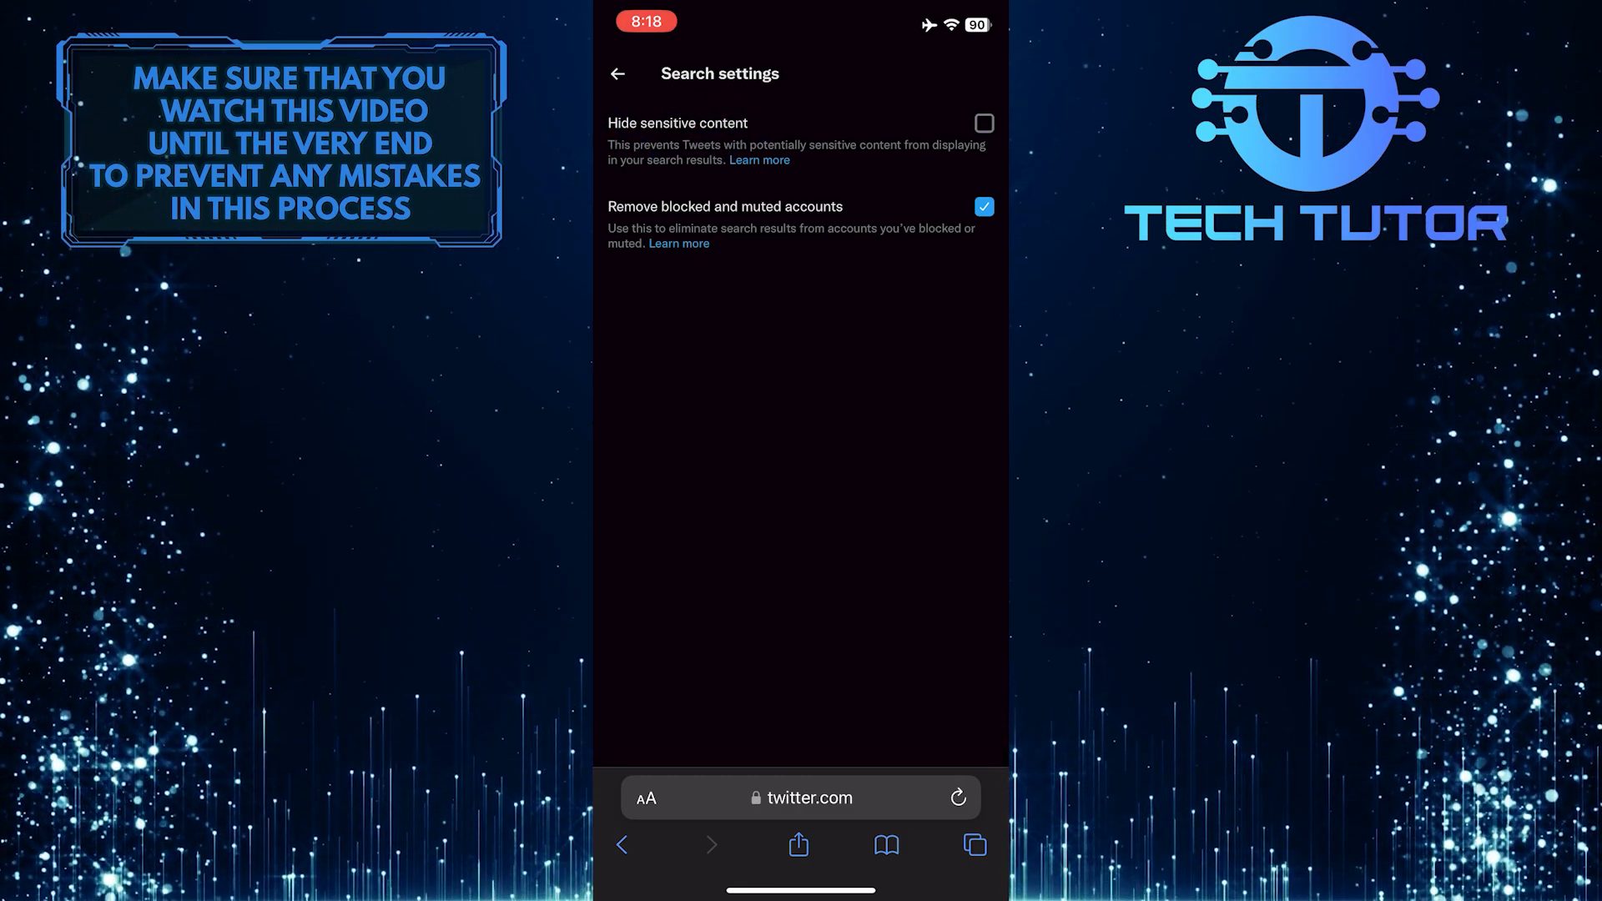
pyautogui.click(621, 73)
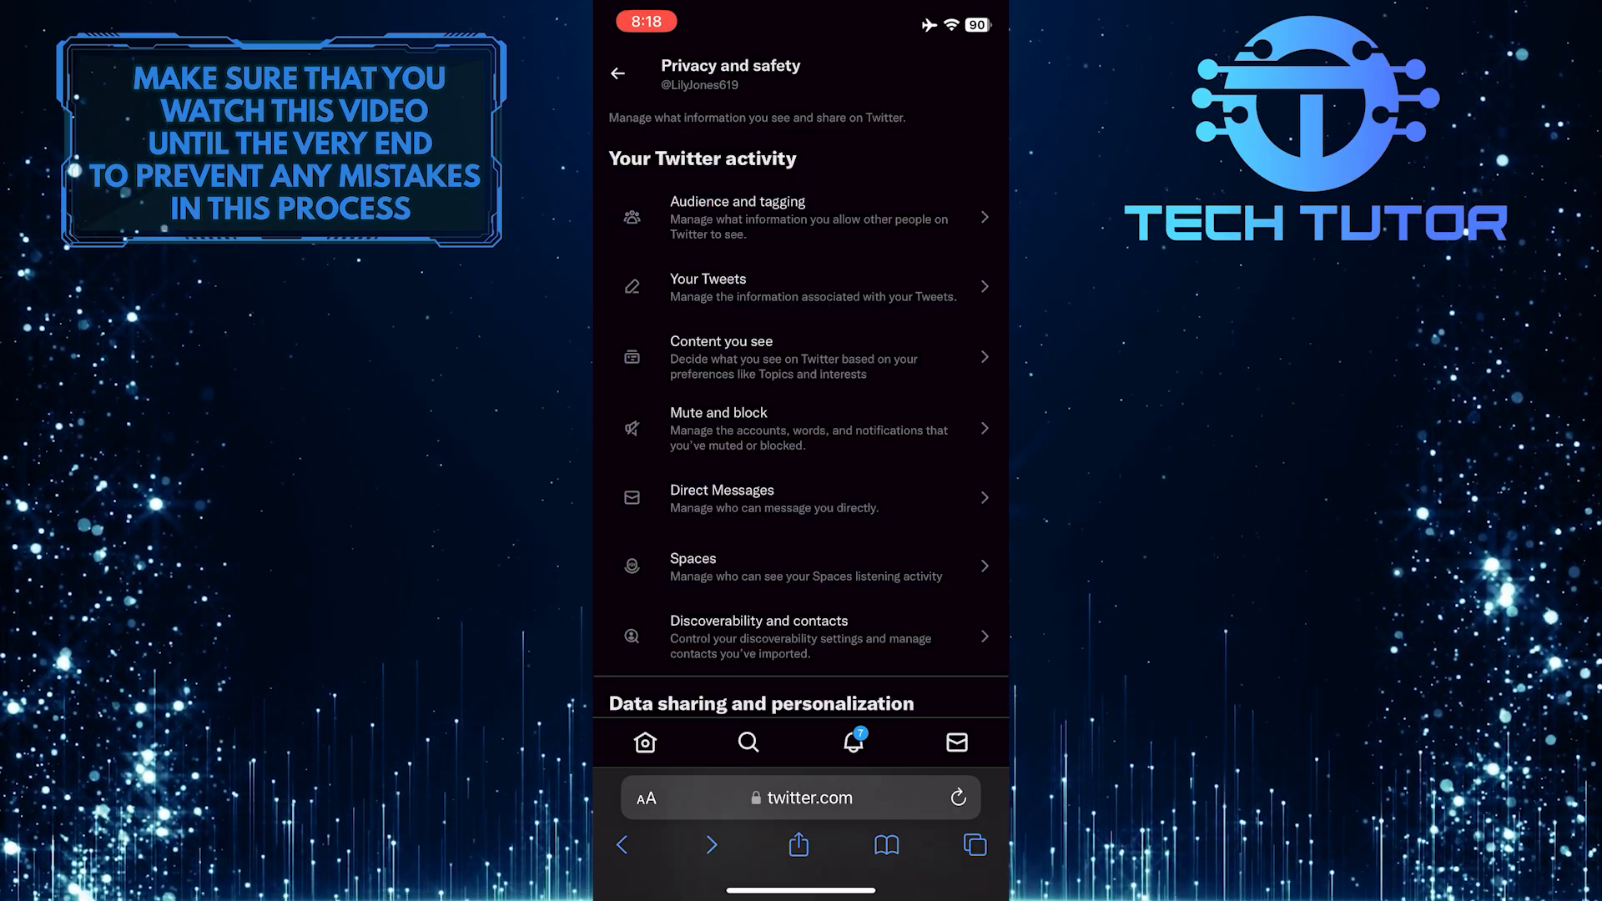